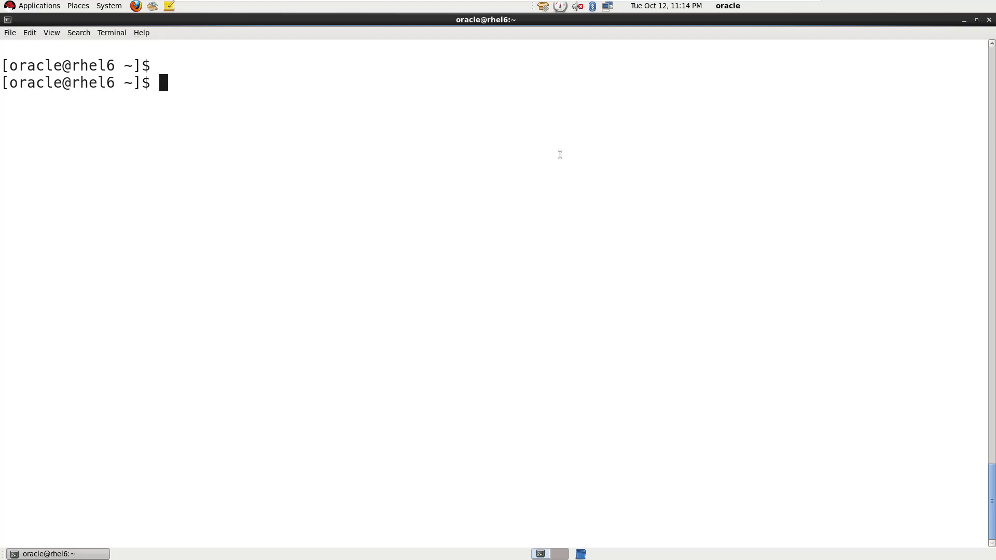
# Step: List running pmon processes with ps -ef|grep pmon, showing GYM and SHREE, then enter dbca
pyautogui.write('ps -')
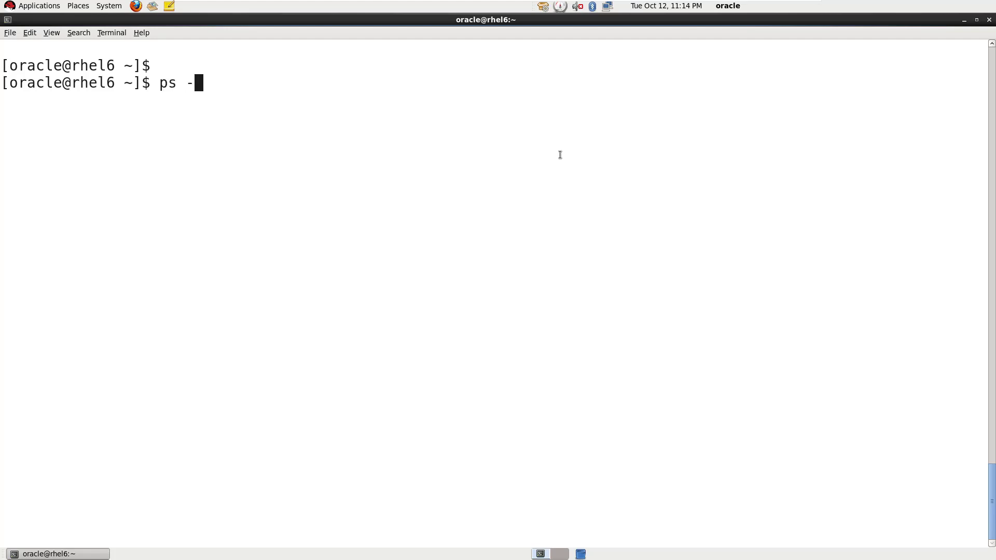
pyautogui.write('ef|grep pmon')
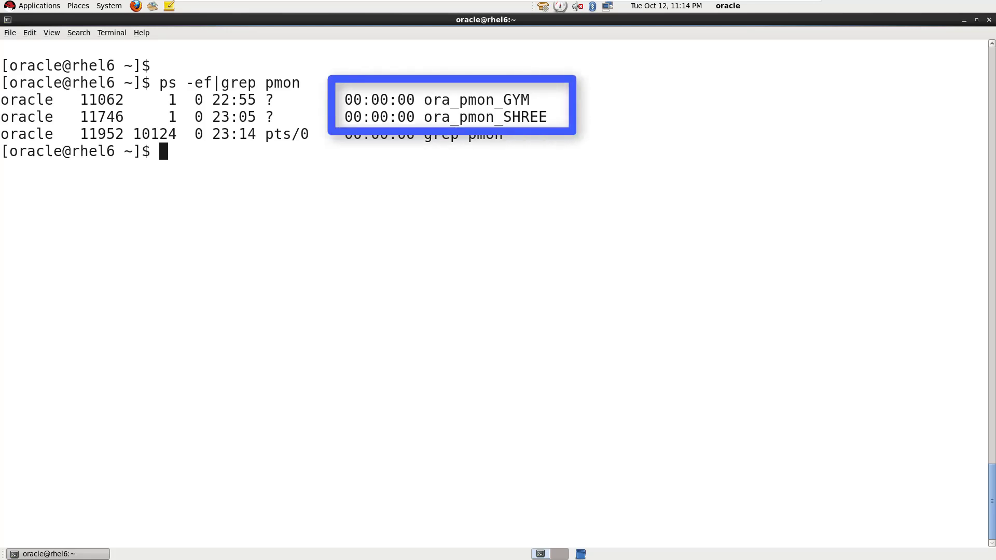
pyautogui.doubleClick(517, 100)
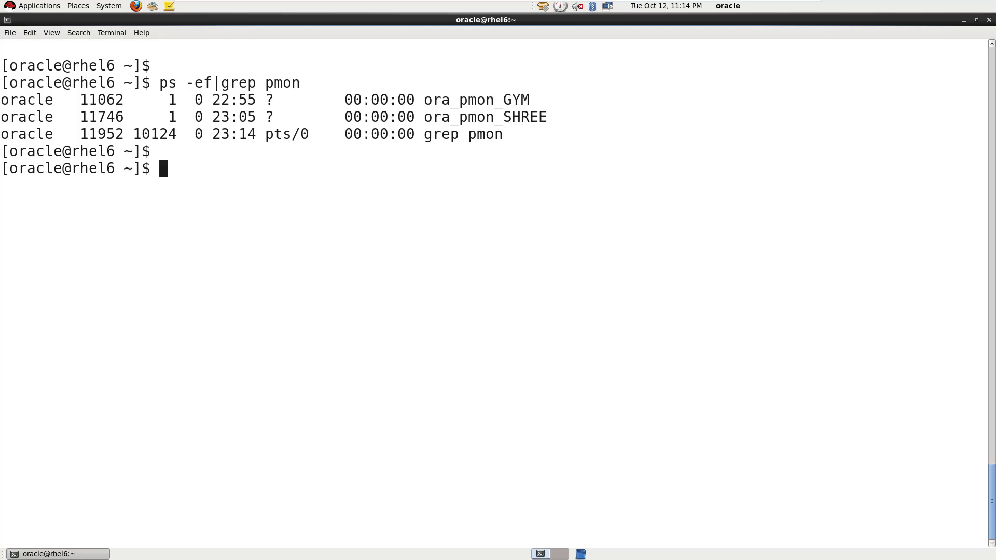
pyautogui.write('dbca')
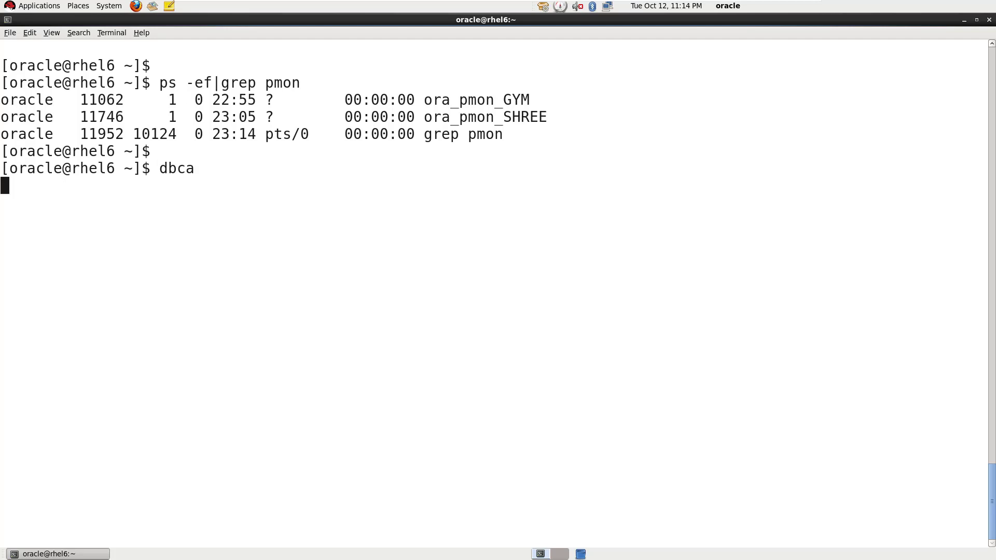
# Step: Start DBCA, choose 'Delete a Database' and reach the list showing frtgame, GYM and SHREE
pyautogui.press('Return')
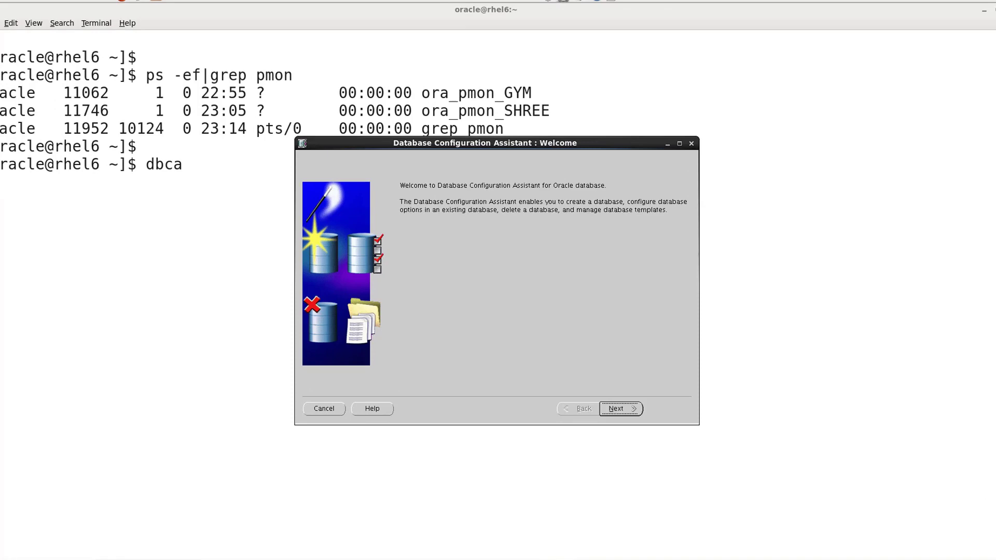
pyautogui.click(620, 409)
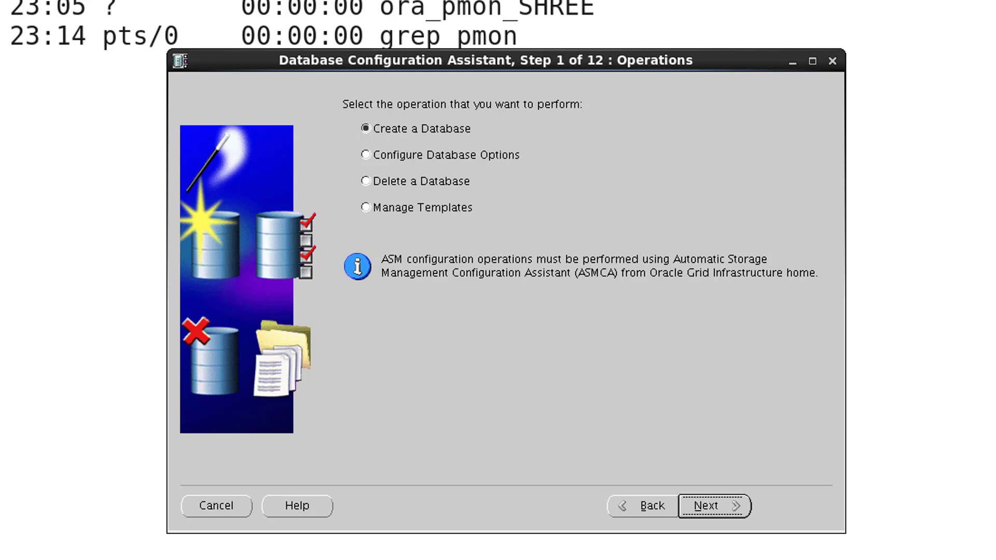
pyautogui.click(365, 181)
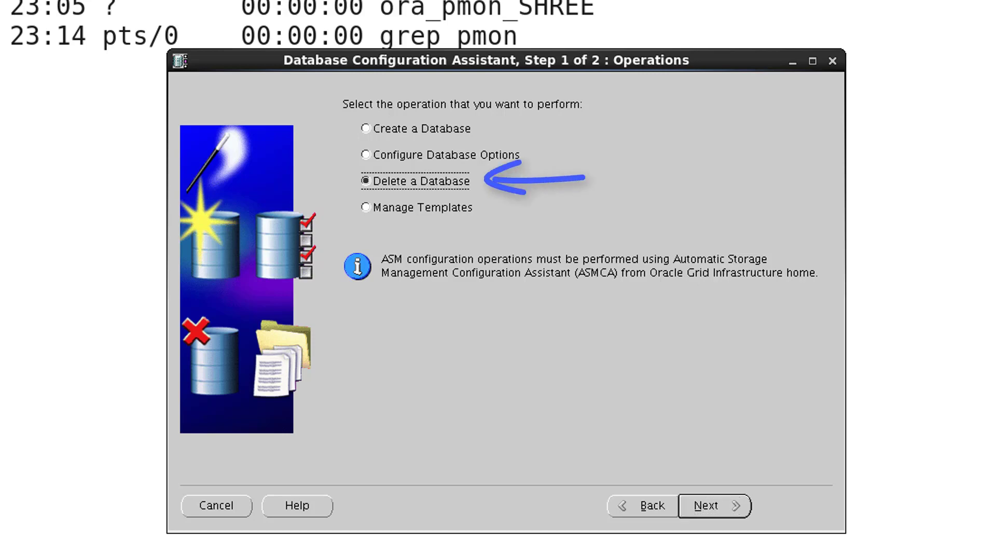
pyautogui.click(708, 507)
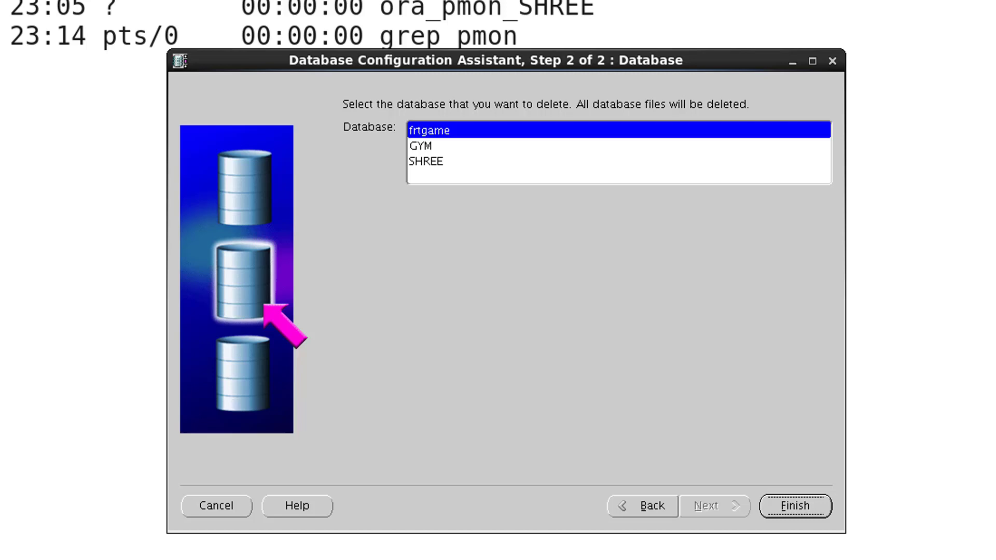
# Step: Select SHREE for deletion and finish, reaching the confirmation prompt
pyautogui.click(426, 161)
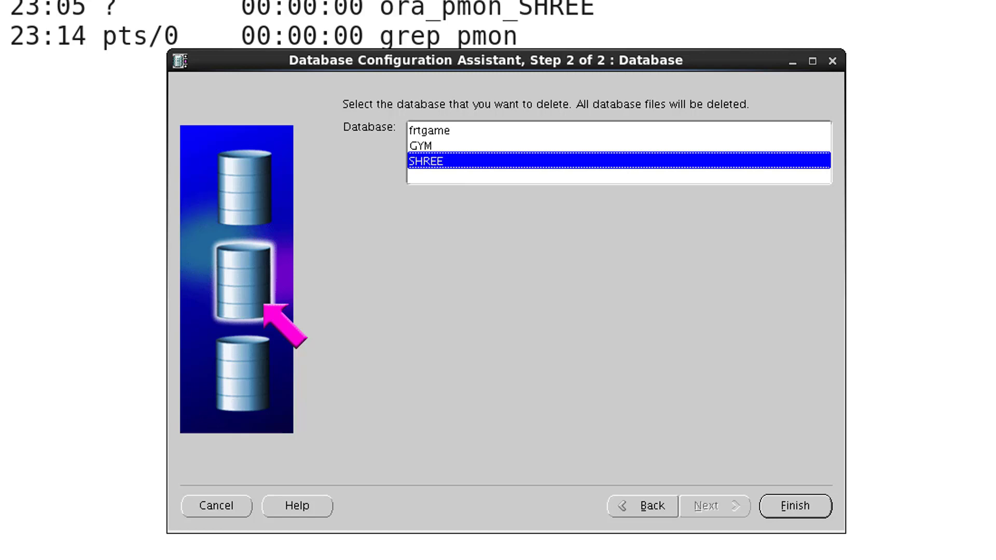
pyautogui.click(794, 506)
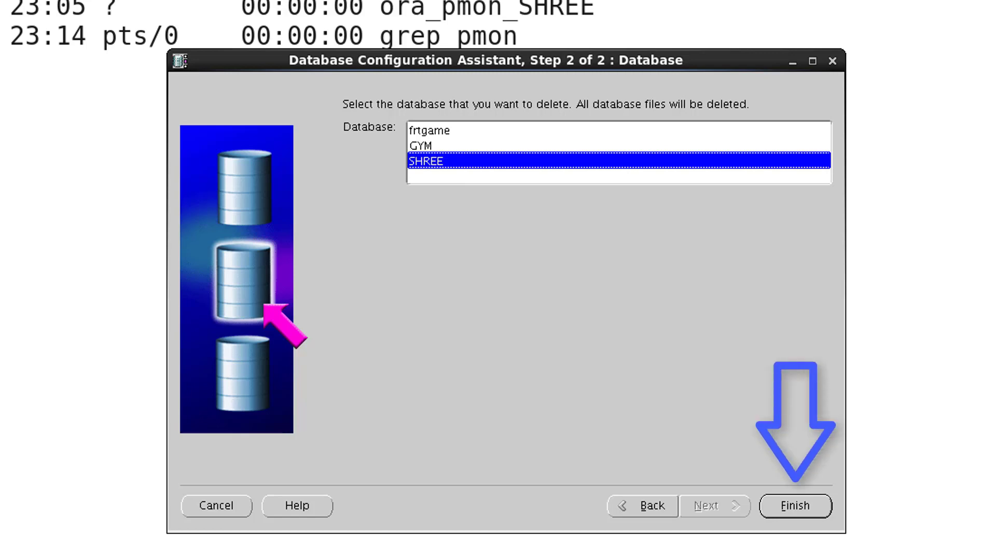
pyautogui.click(796, 507)
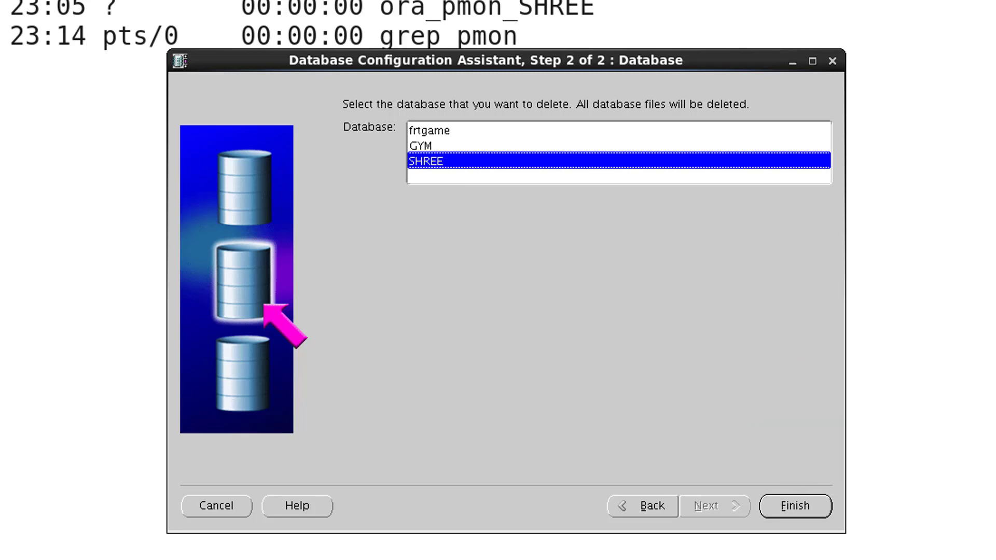
pyautogui.click(795, 506)
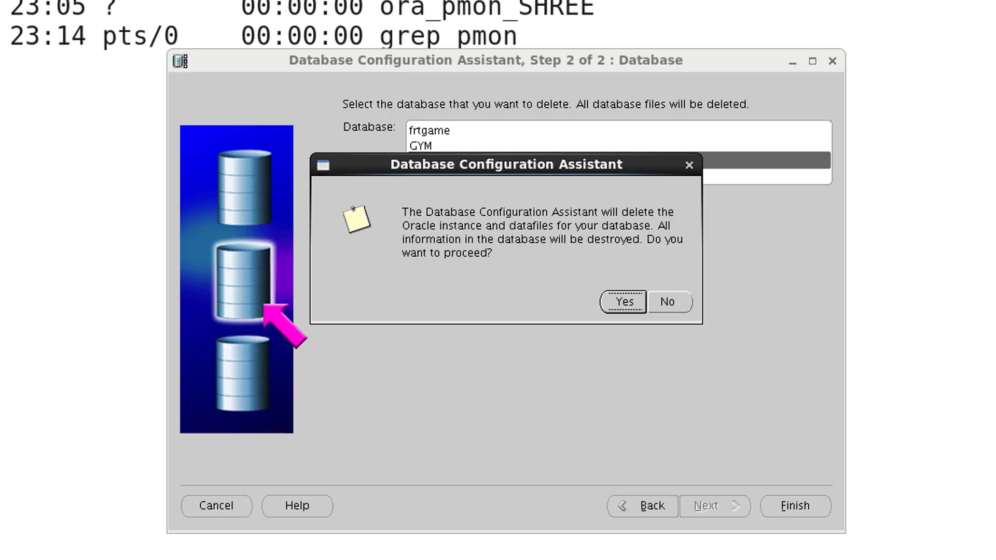
# Step: Confirm destroying SHREE, wait for completion, and decline another operation to exit
pyautogui.click(624, 302)
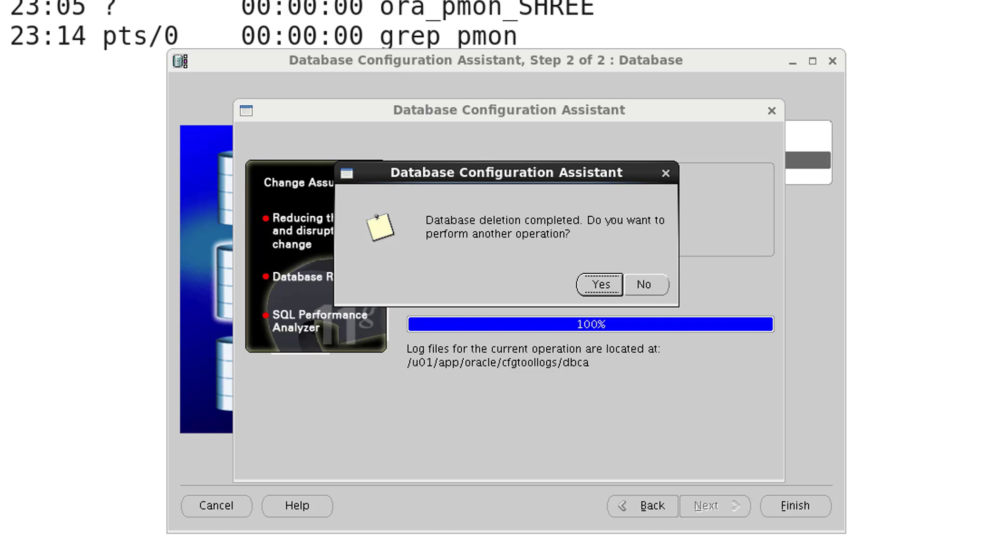
pyautogui.click(644, 284)
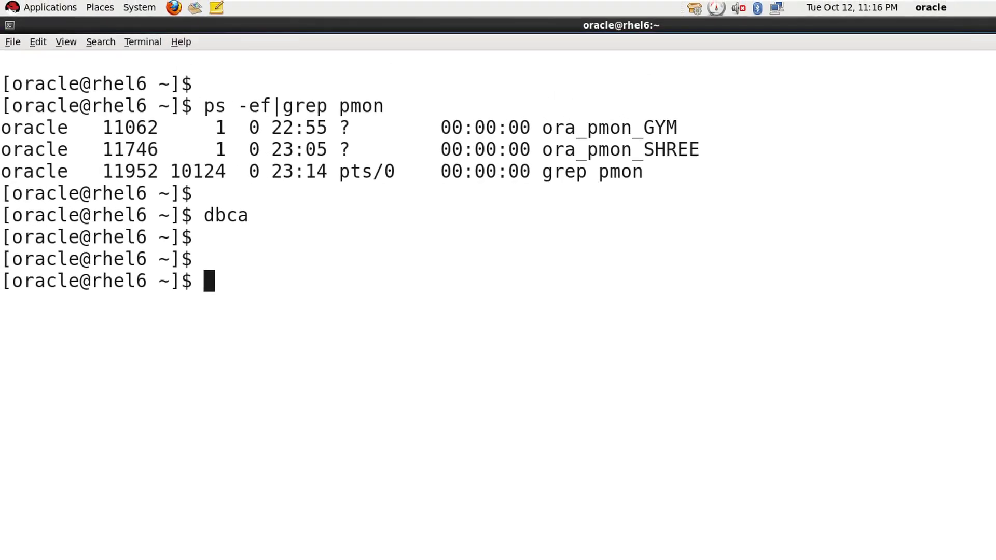
# Step: Verify only GYM's pmon remains, then export ORACLE_SID=GYM
pyautogui.write('ps -ef|grep pmon')
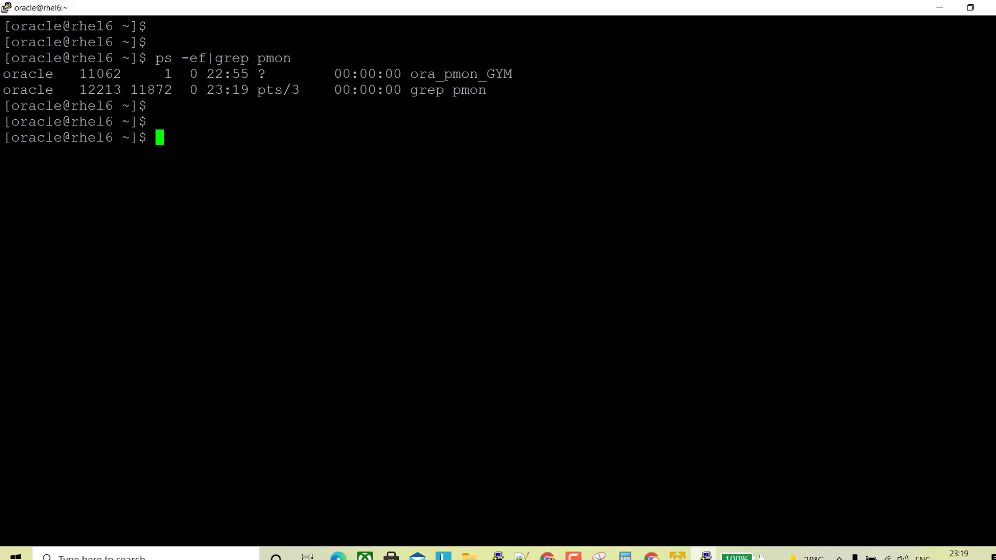
pyautogui.write('export')
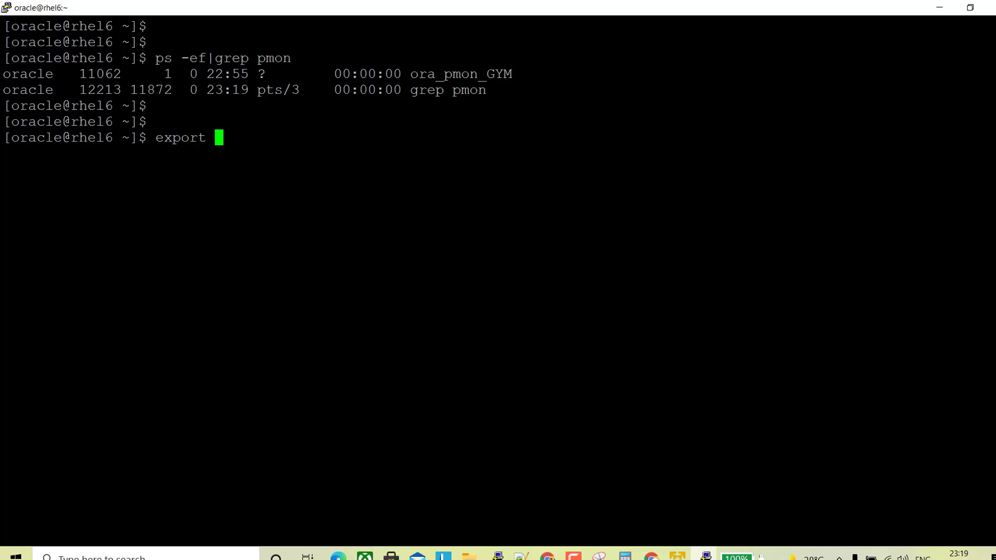
pyautogui.write('ORACLE_SID')
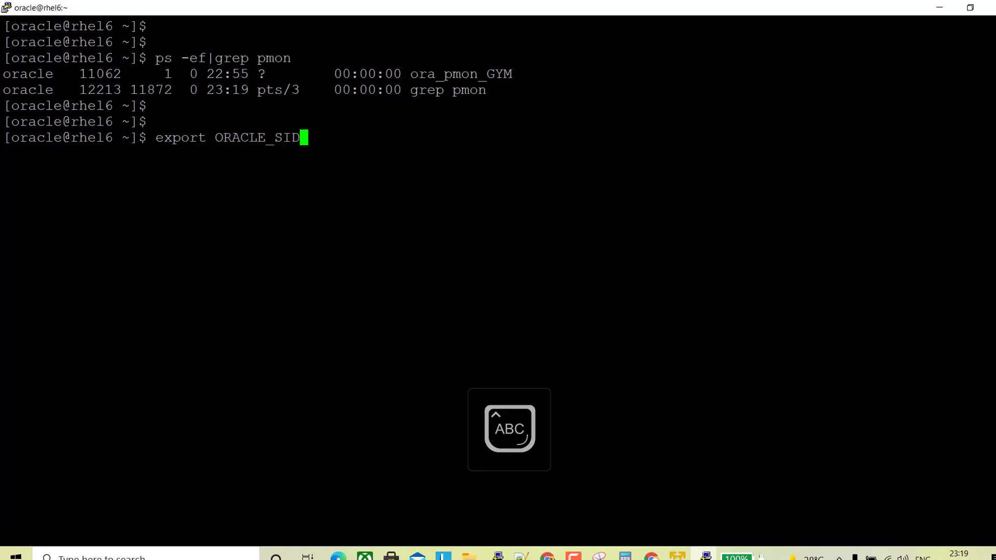
pyautogui.write('=g')
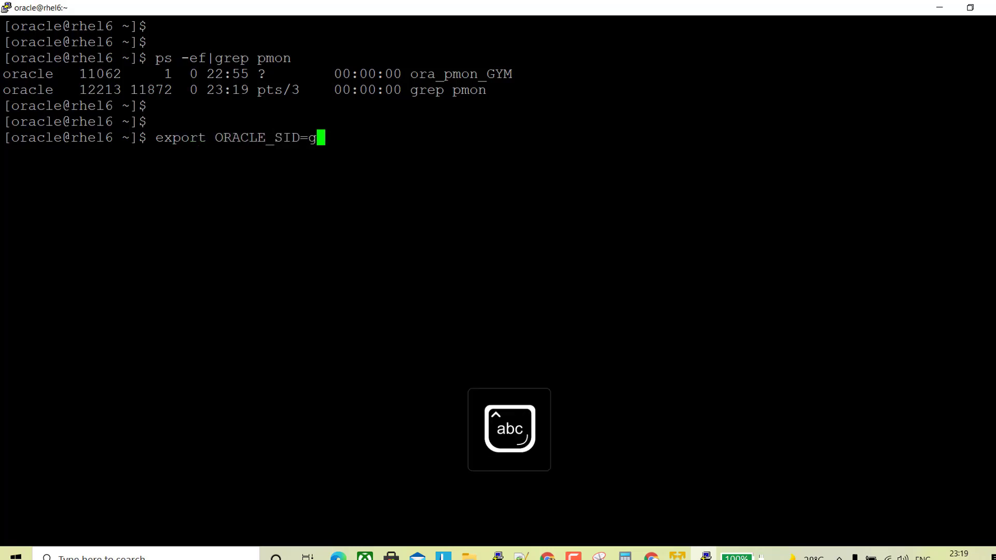
pyautogui.press('Backspace')
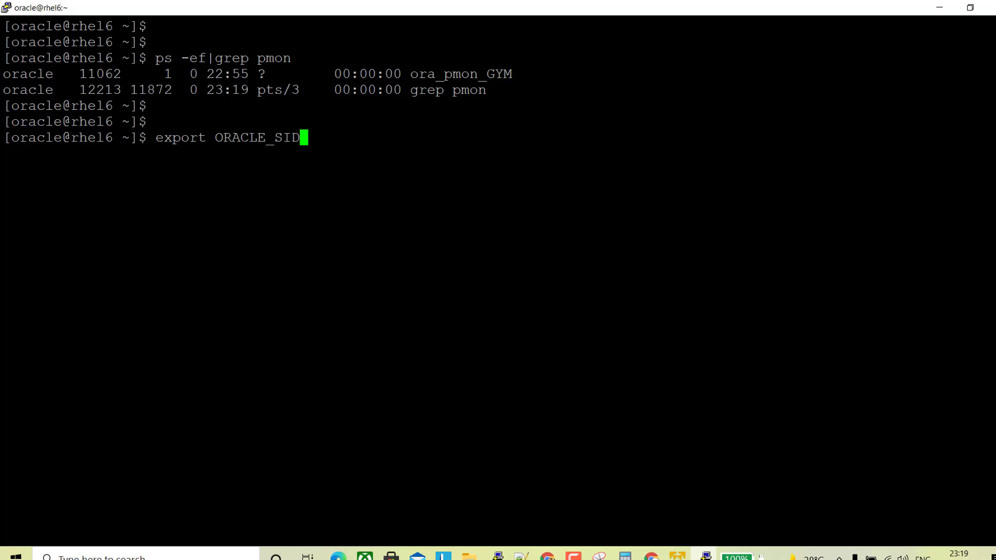
pyautogui.write('=GYM')
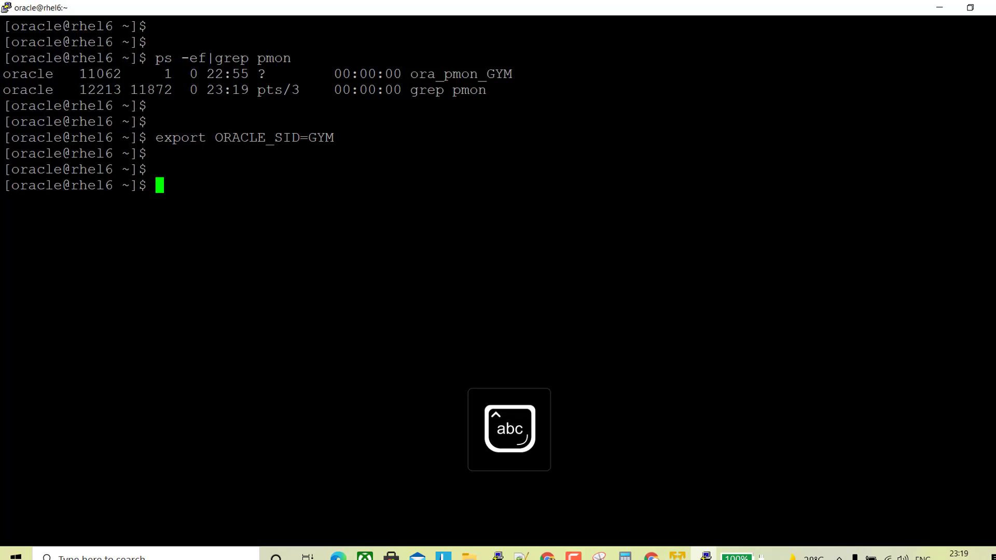
# Step: Connect with sqlplus / as sysdba, query name and open_mode from v$database, and issue shutdown immediate
pyautogui.write('sqlplus / as sysdba')
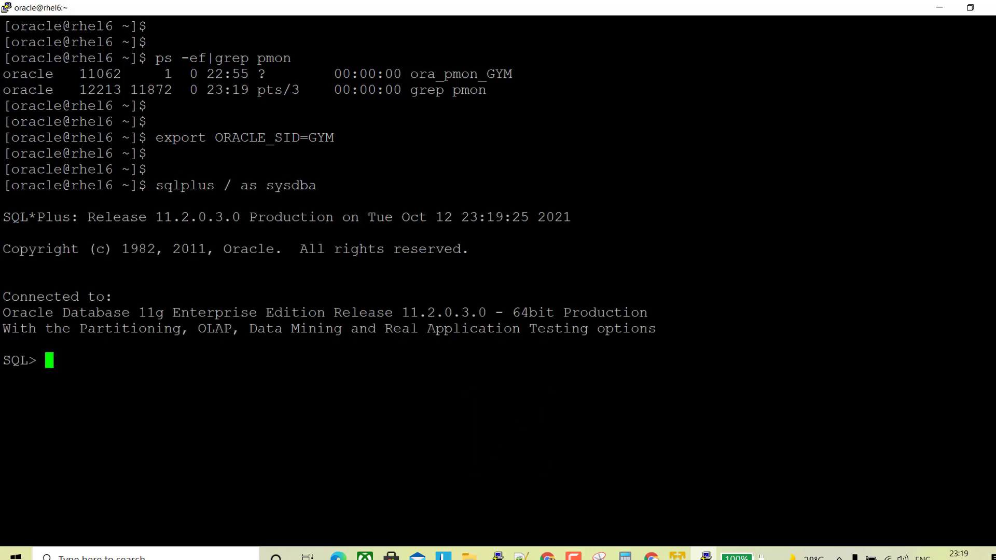
pyautogui.write('select nam')
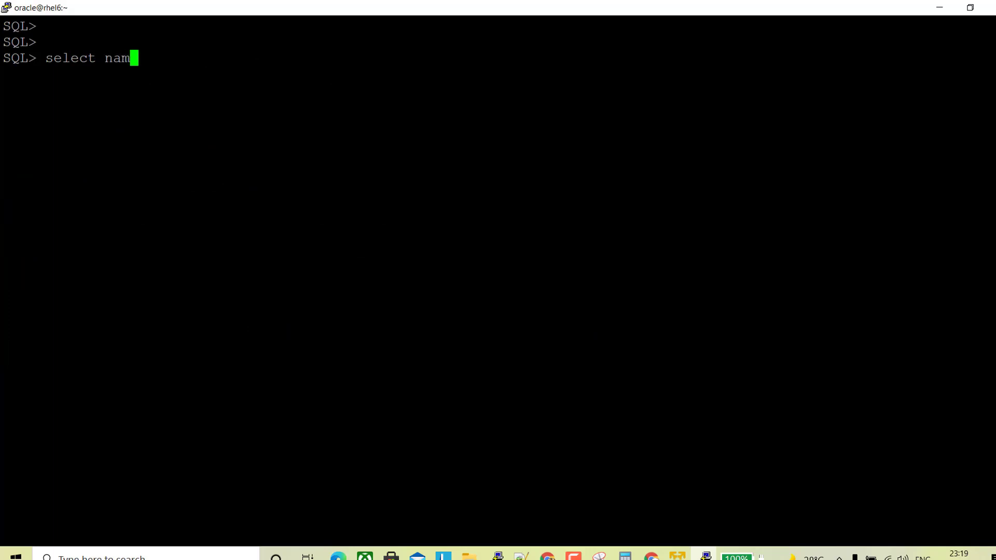
pyautogui.write('e,open_mo')
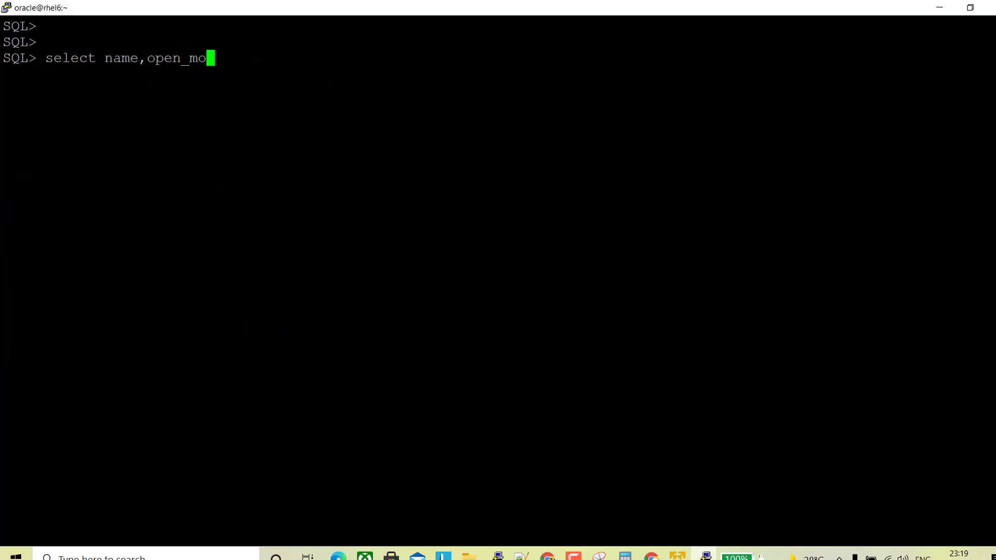
pyautogui.write('de from v$d')
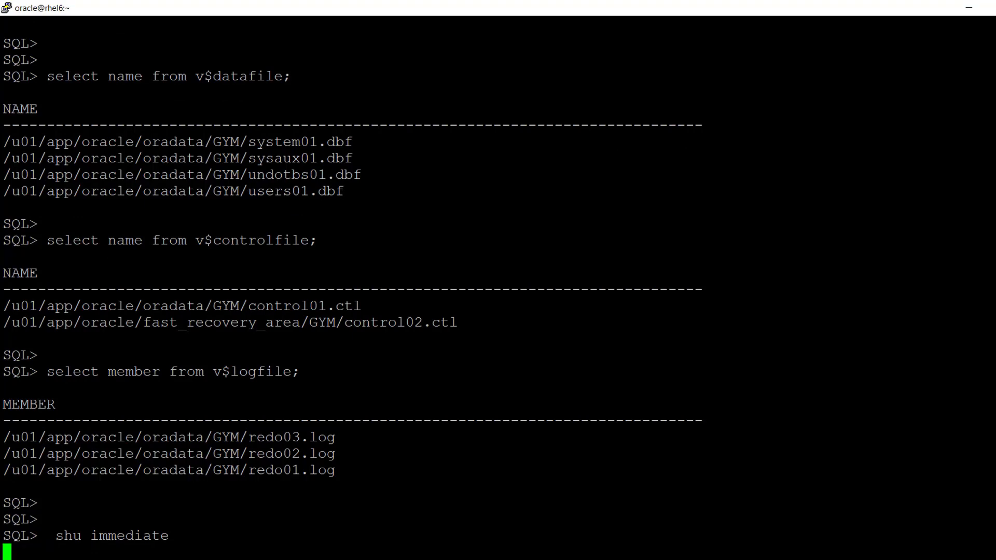
pyautogui.press('Return')
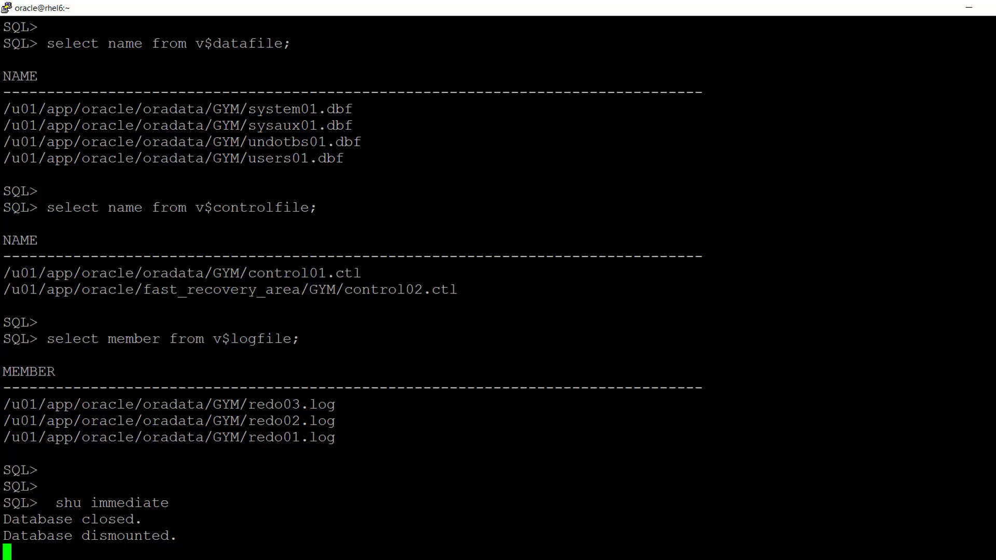
# Step: Complete GYM's immediate shutdown, clear the screen, and enter startup mount exclusive restrict;
pyautogui.press('Return')
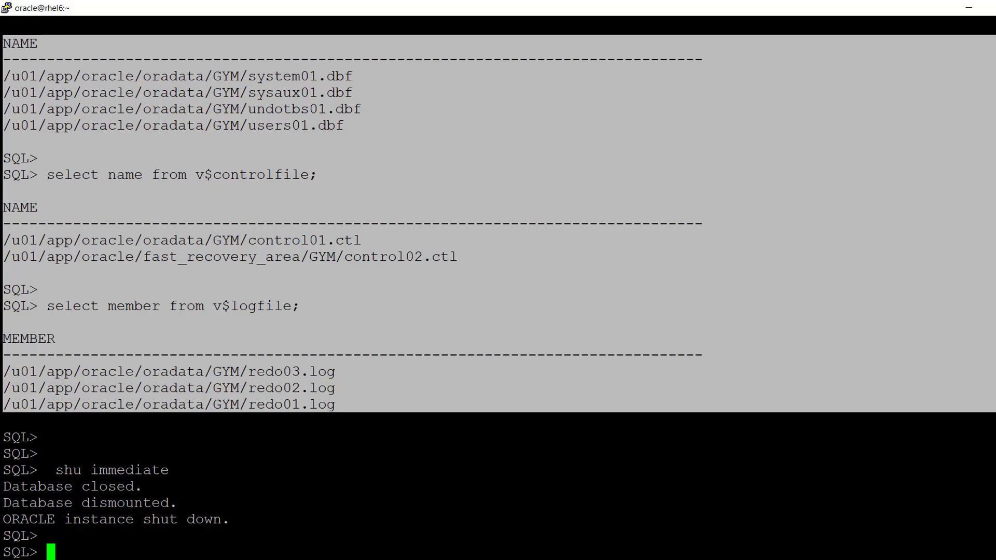
pyautogui.write('cle')
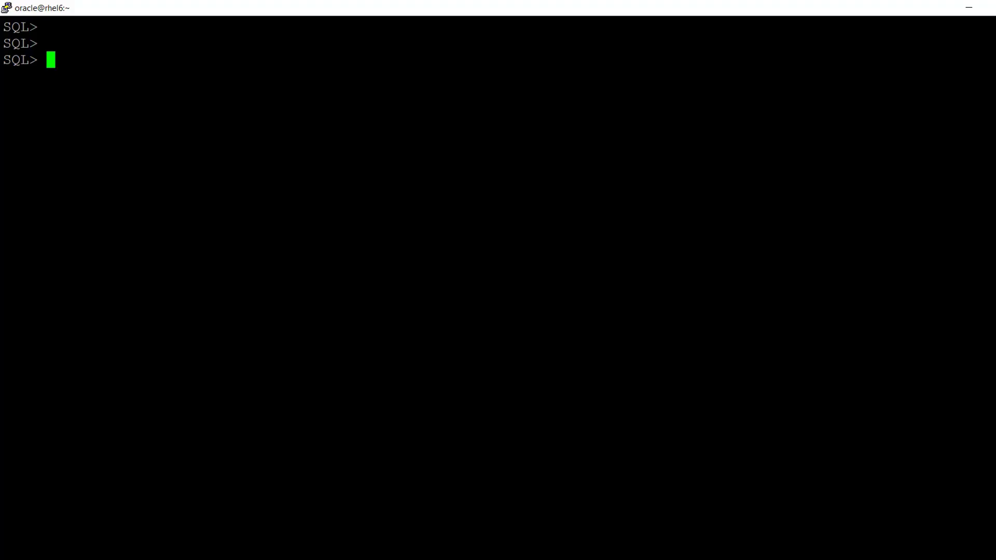
pyautogui.write('startup mount exclusive restrict;')
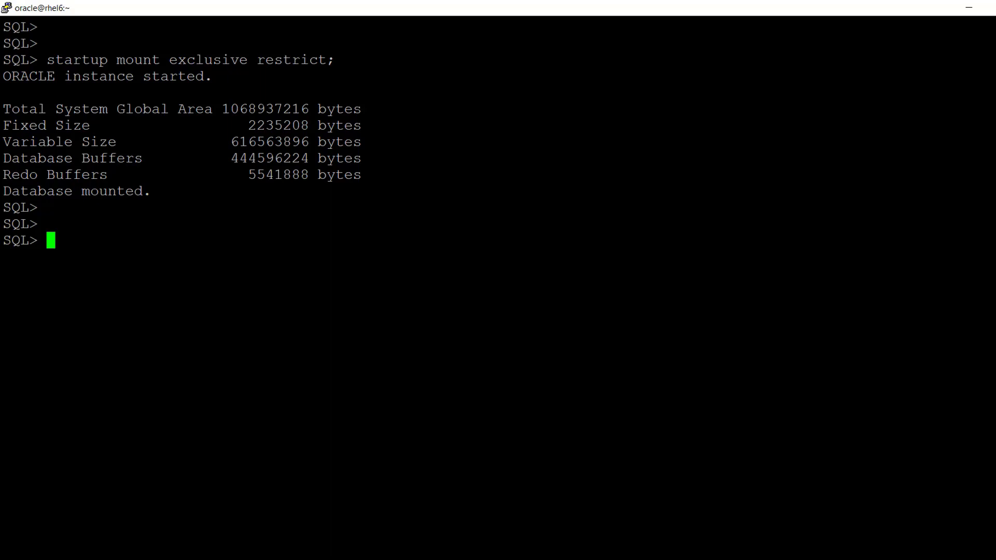
# Step: Run drop database; to remove the mounted GYM database
pyautogui.write('drop database;')
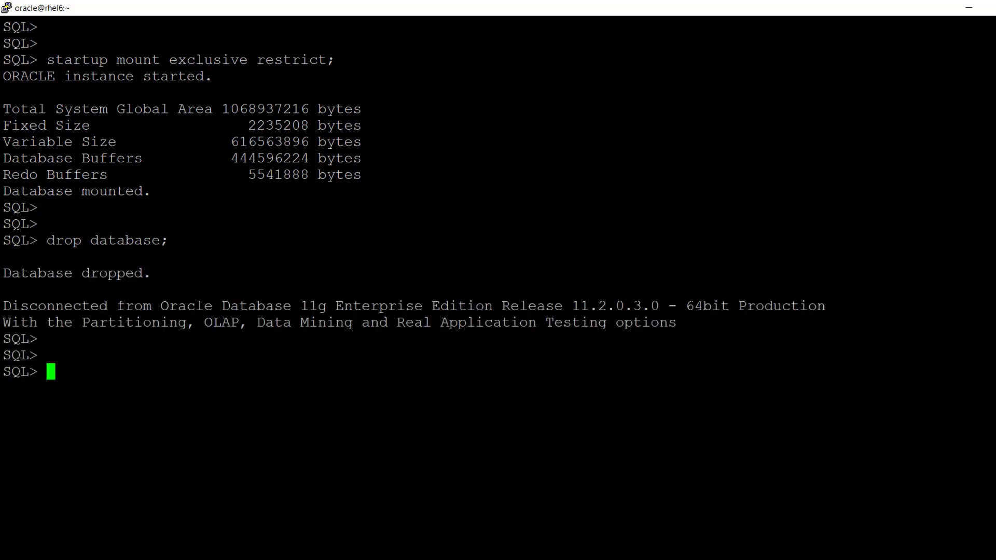
# Step: Exit SQL*Plus and list /u01/app/oracle/oradata/GYM/ to confirm it is empty
pyautogui.write('exit')
pyautogui.write('cd /u01/app/oracle/oradata/GYM/')
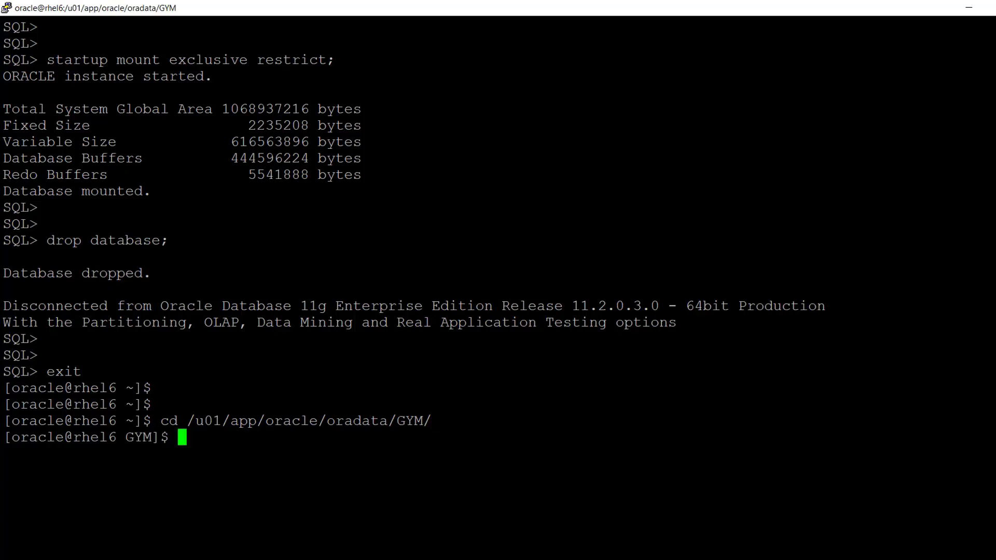
pyautogui.write('ls')
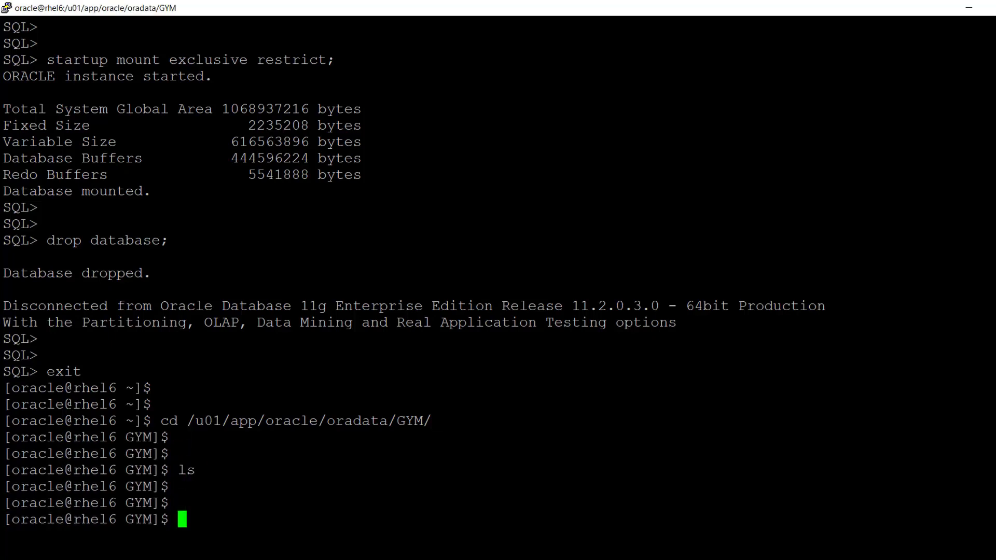